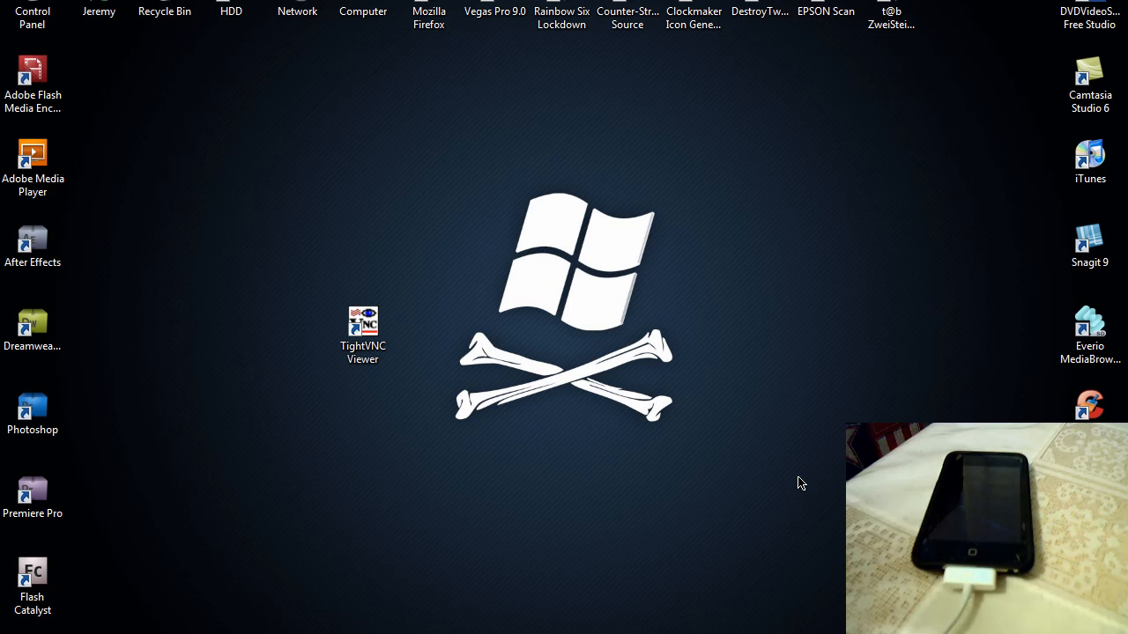
- Launch TightVNC Viewer from its desktop shortcut and start connecting to the iPhone's VNC server
click(363, 334)
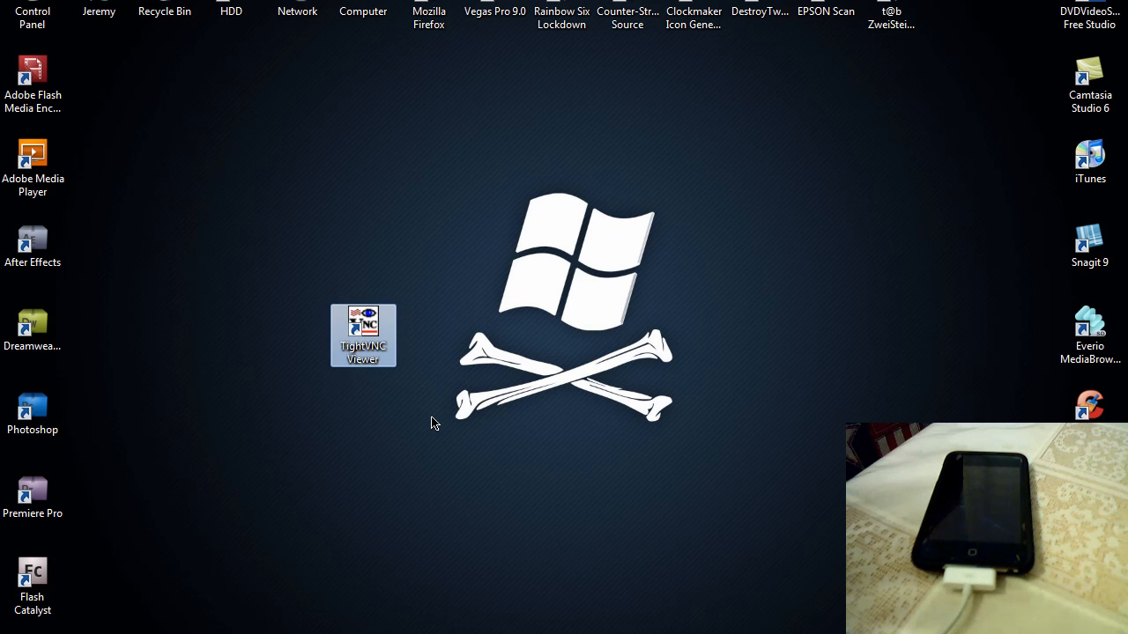
double_click(363, 335)
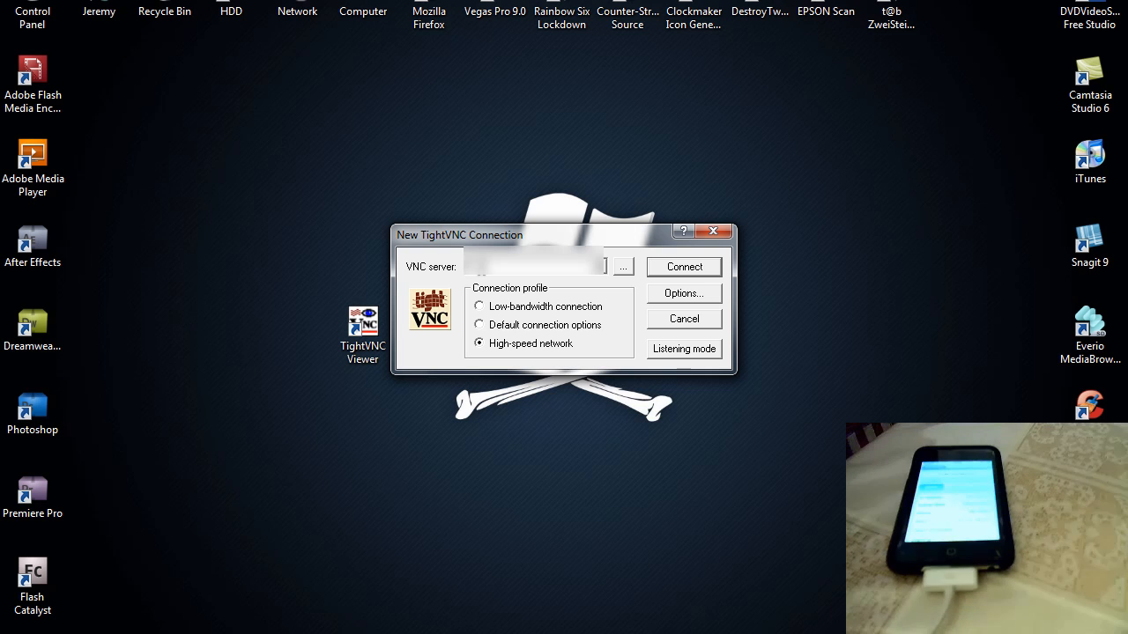
click(684, 266)
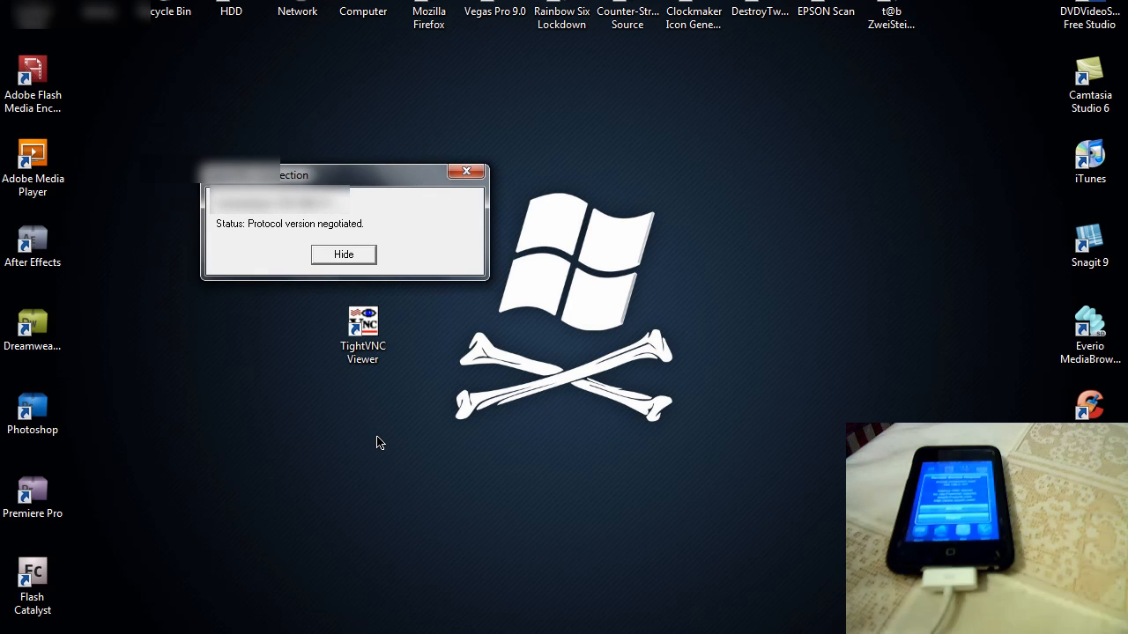